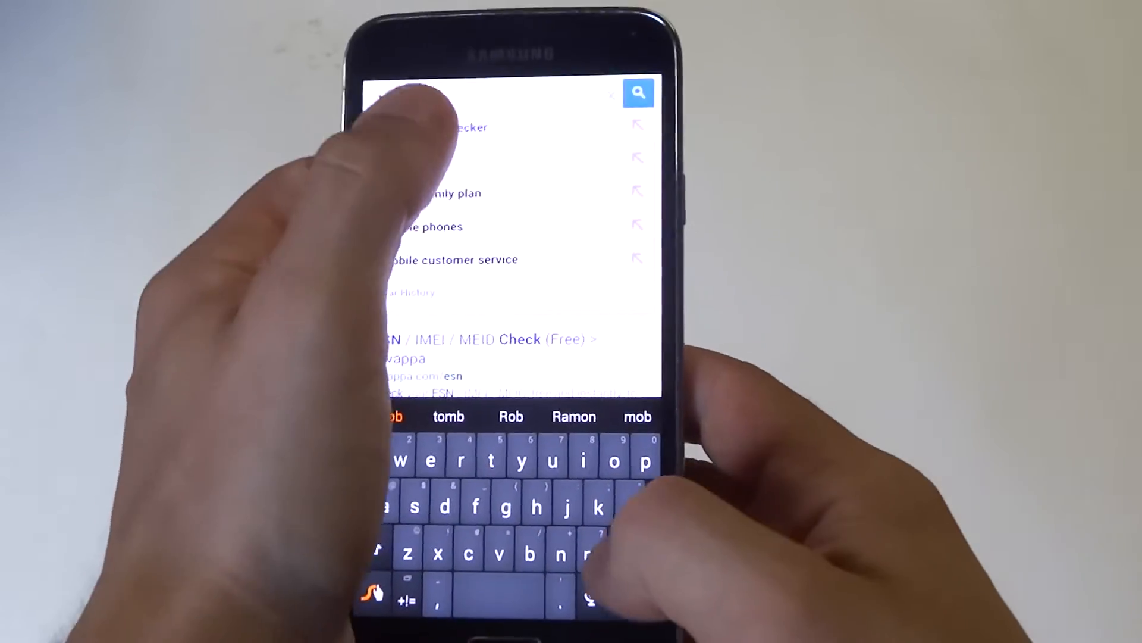
Select the 'tmobile esn checker' suggestion to search for T-Mobile ESN checker results
{"action": "left_click", "coordinate": [638, 92]}
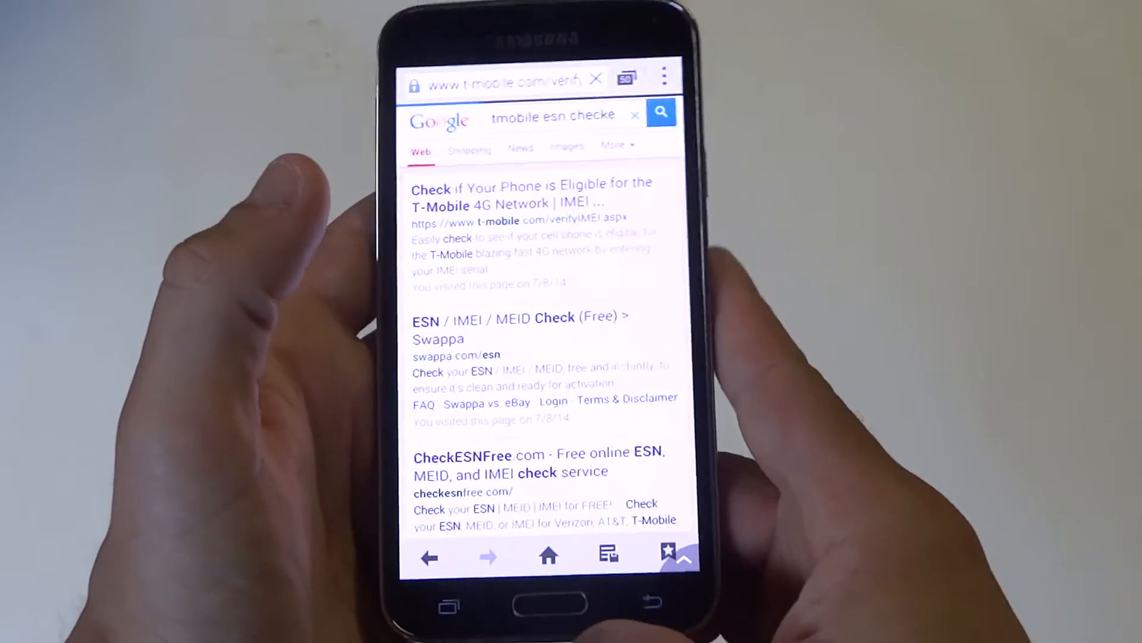
{"action": "left_click", "coordinate": [532, 193]}
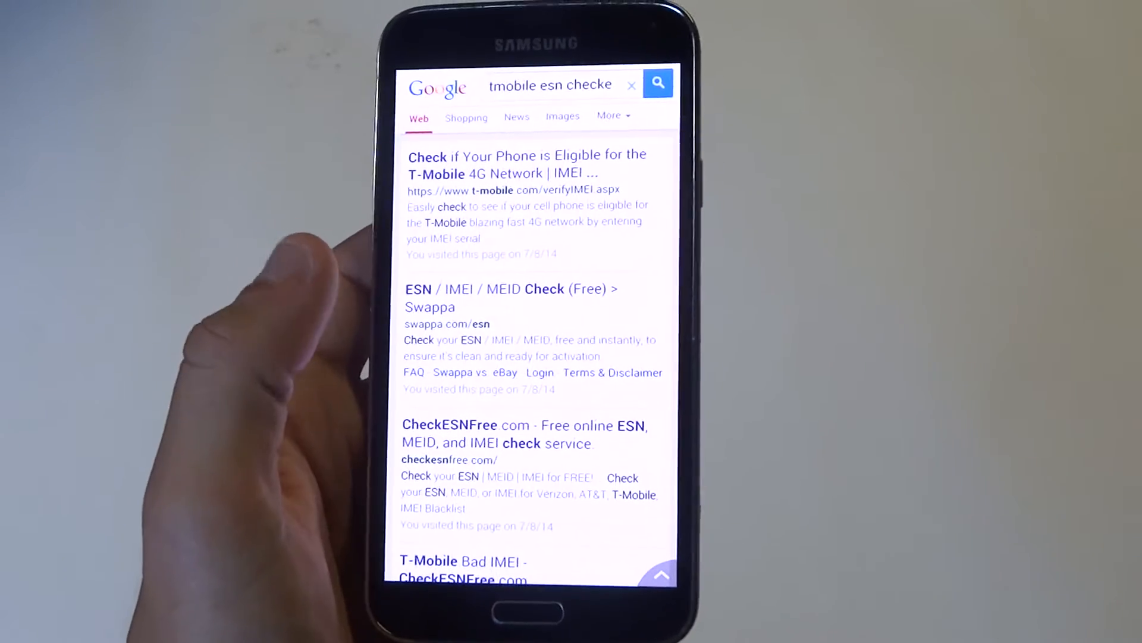
{"action": "scroll", "scroll_direction": "down", "scroll_amount": 3}
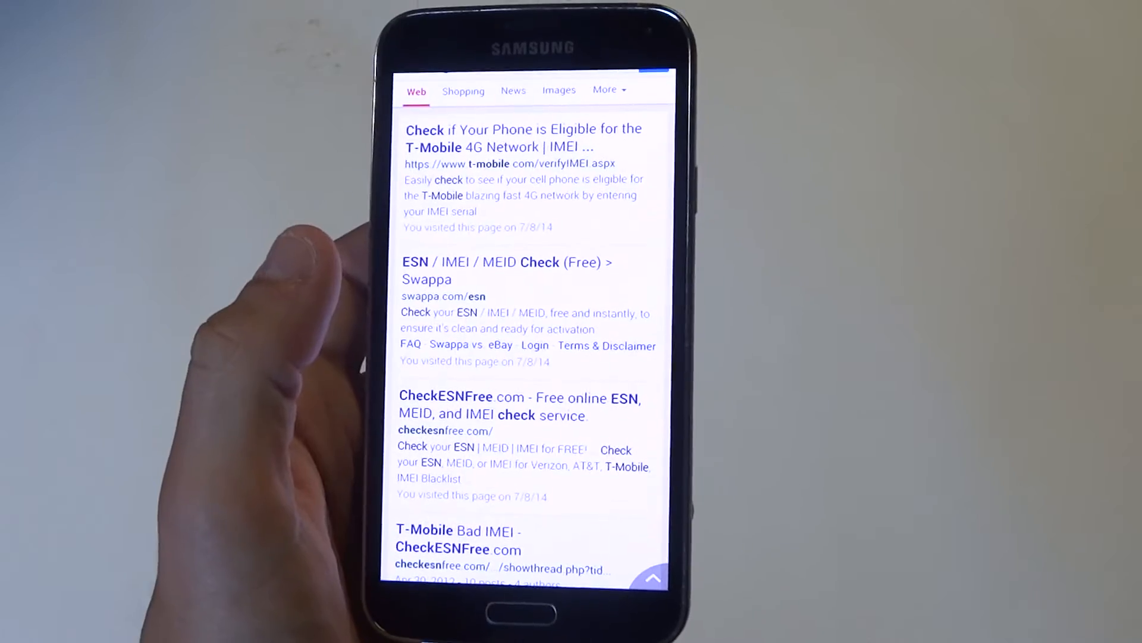
{"action": "scroll", "scroll_direction": "down", "scroll_amount": 3}
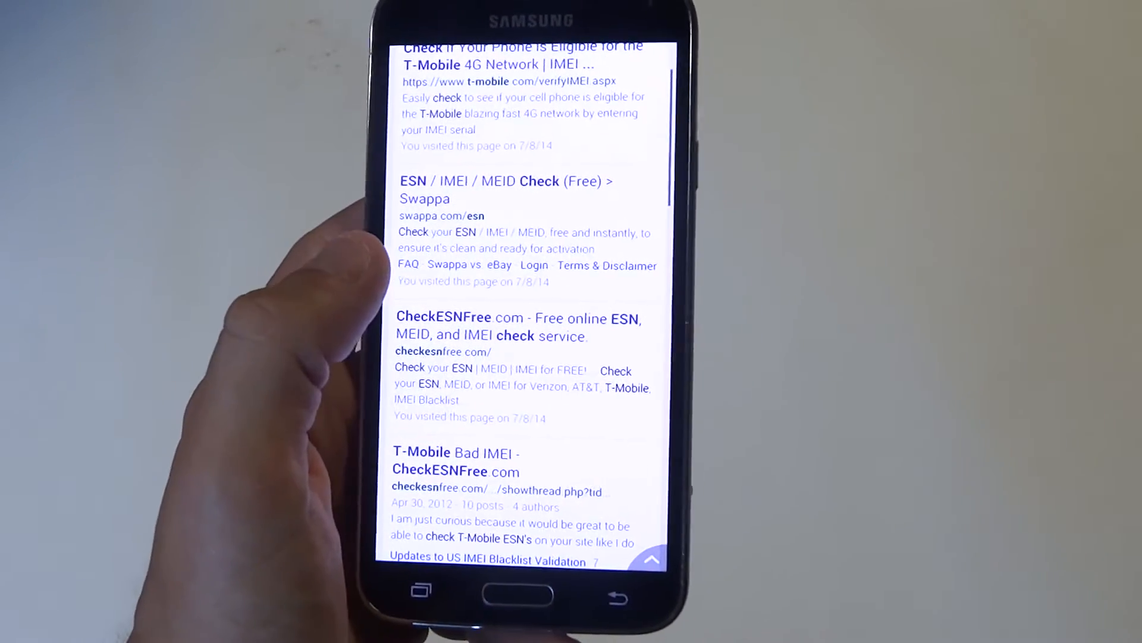